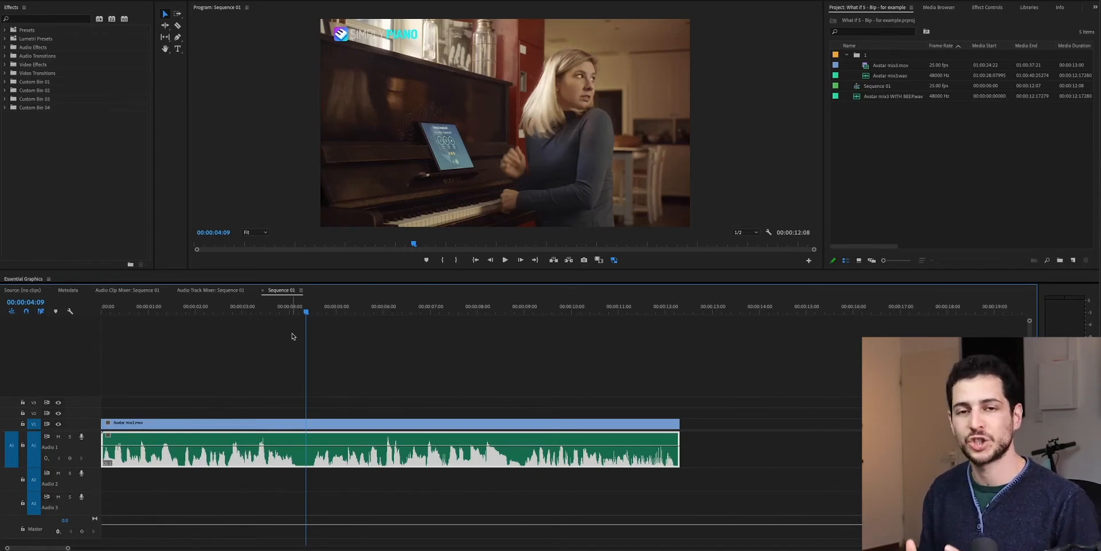
- Save the project and send the timeline audio clip to Adobe Audition for editing
key("ctrl+s")
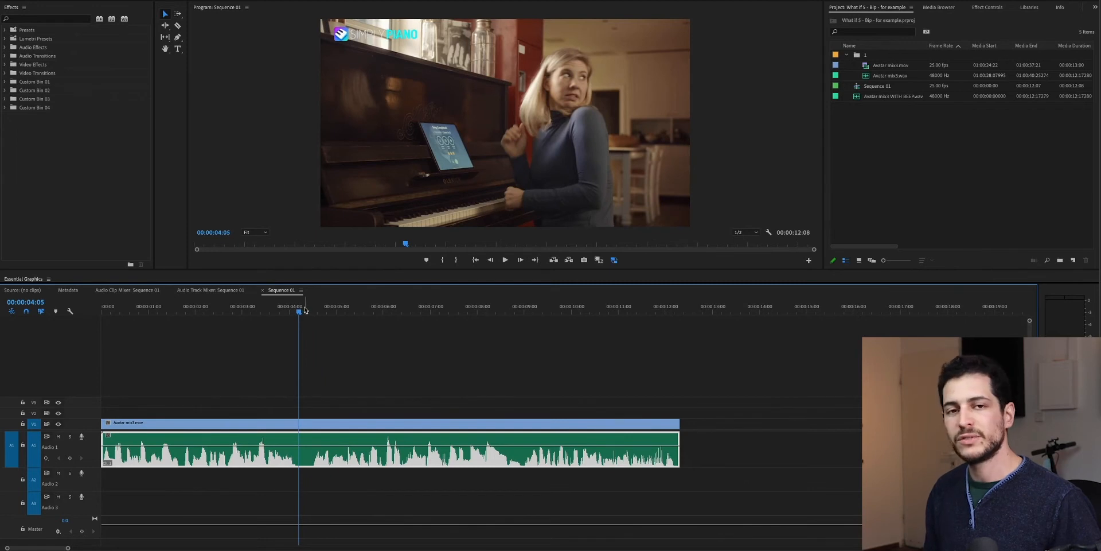
mouse_move(309, 312)
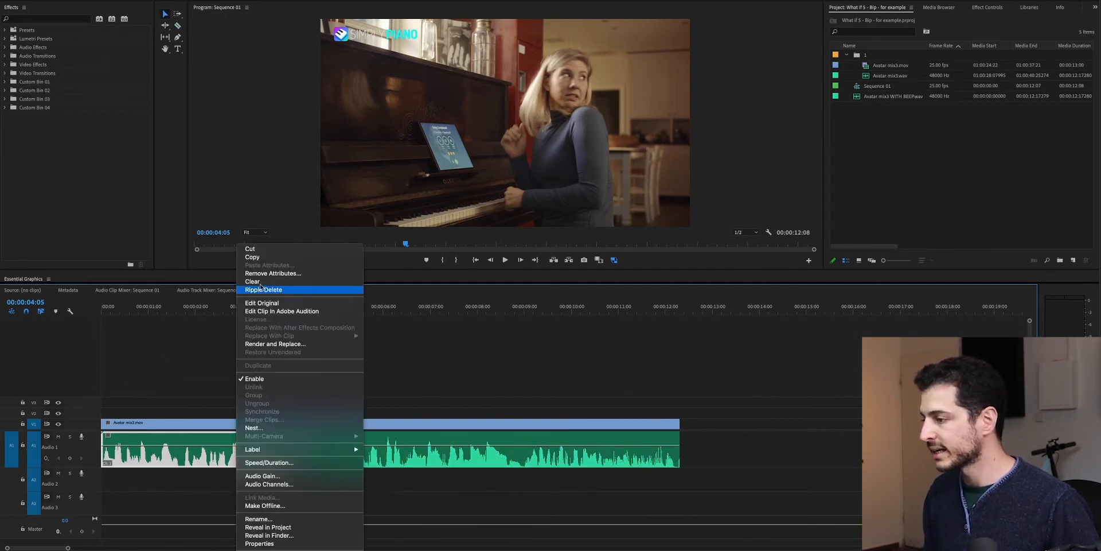
mouse_move(282, 310)
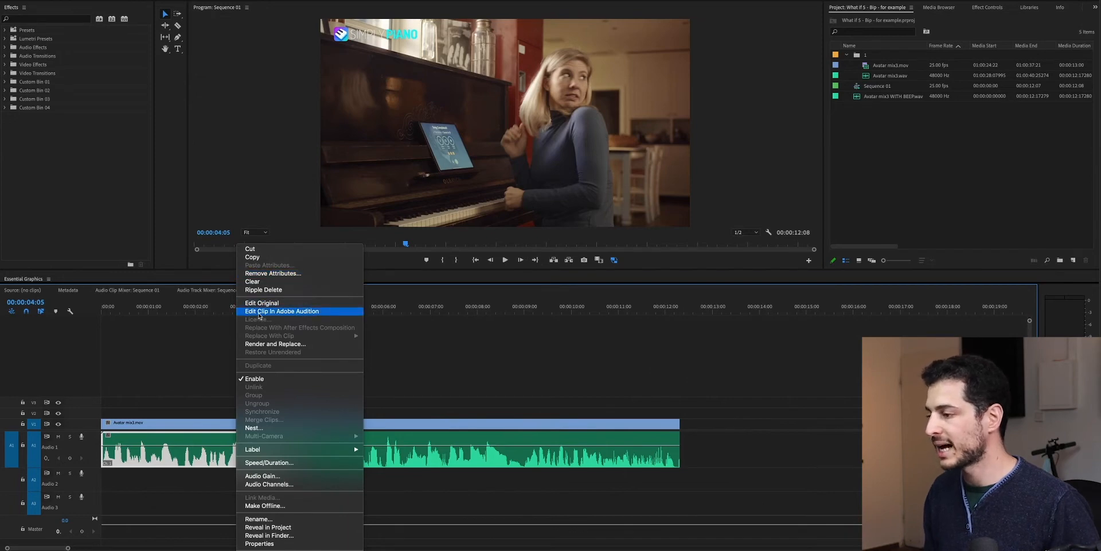
left_click(282, 311)
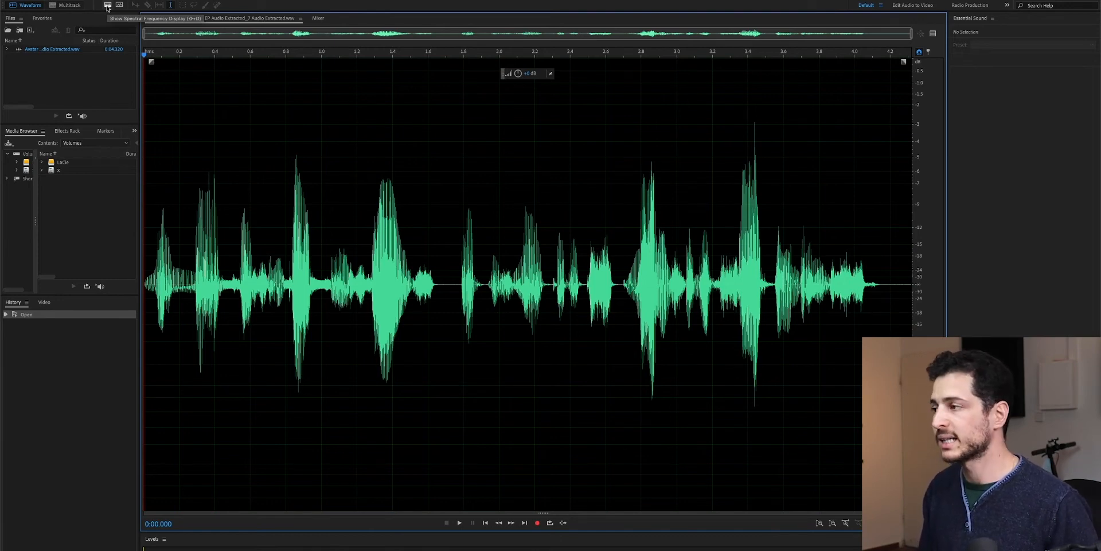
- Show the spectral display, set the playhead near 2.3 seconds, and open Parametric Equalizer
left_click(107, 5)
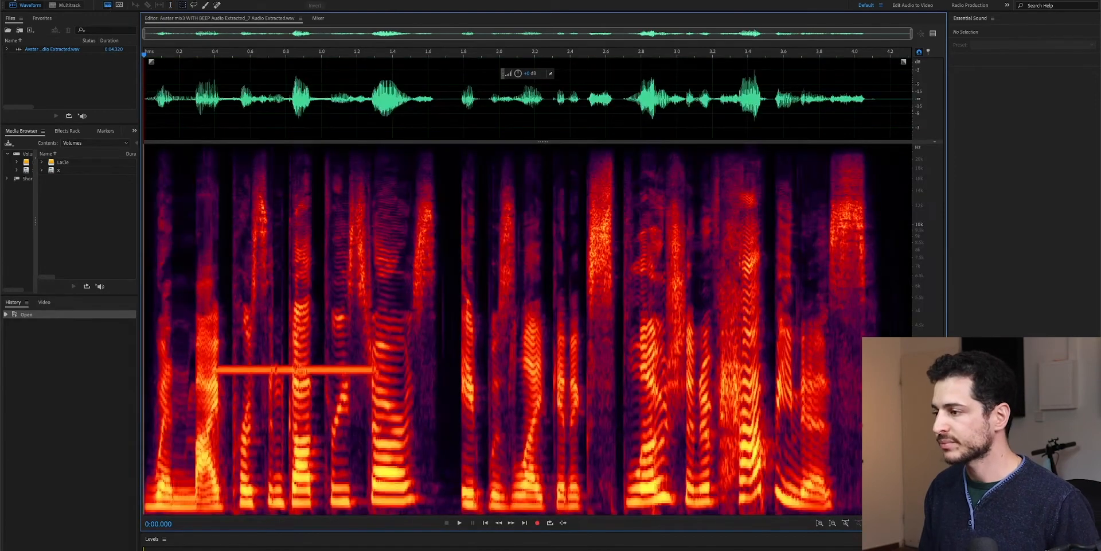
mouse_move(351, 315)
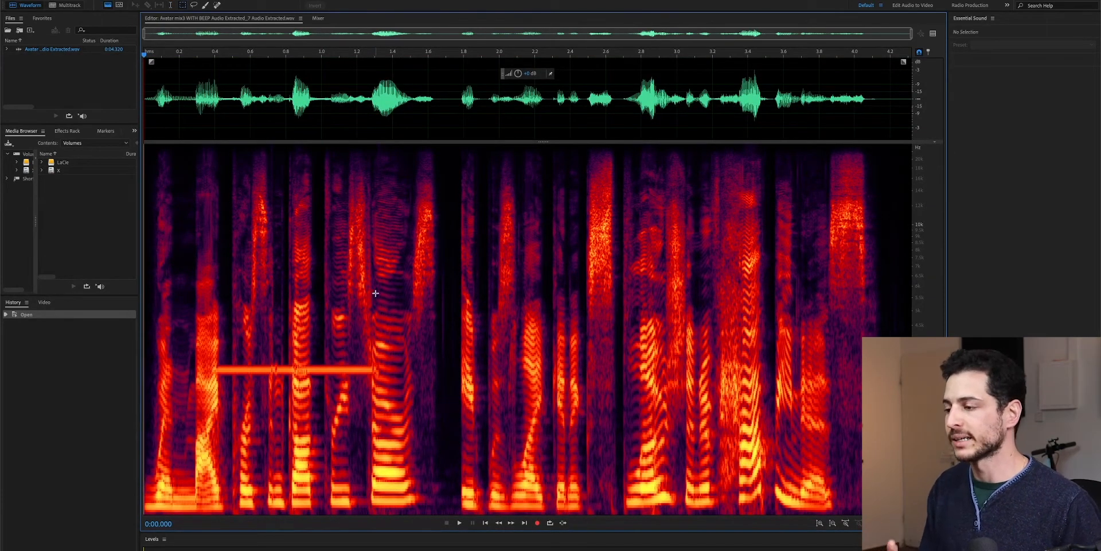
mouse_move(382, 262)
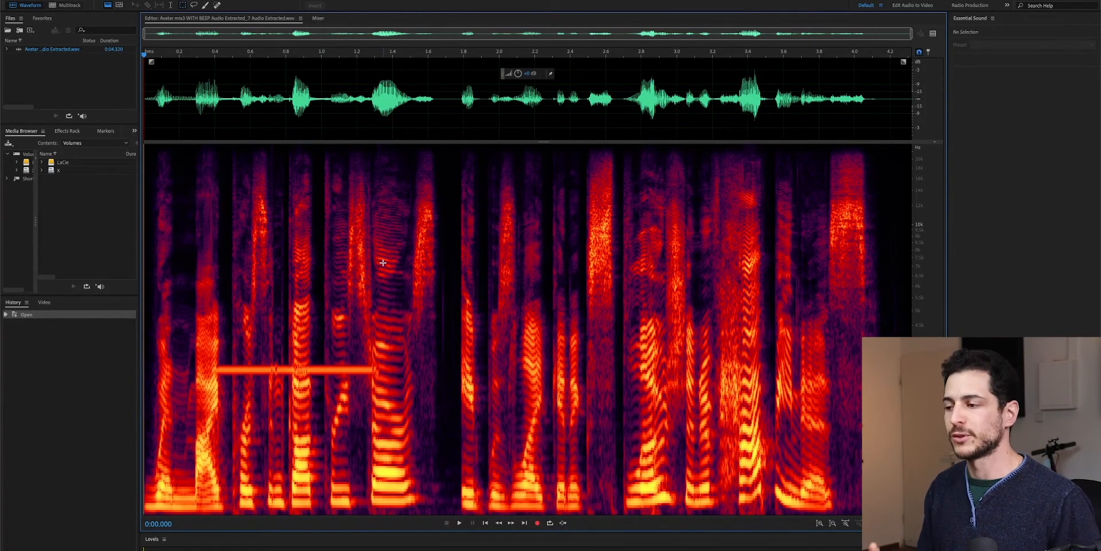
left_click_drag(455, 167, 661, 284)
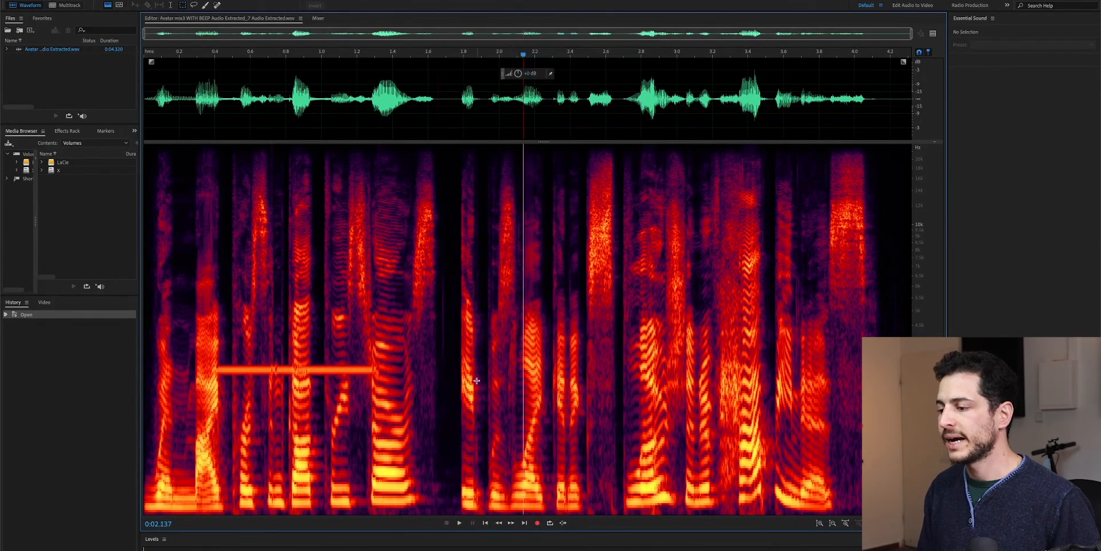
left_click_drag(476, 379, 586, 439)
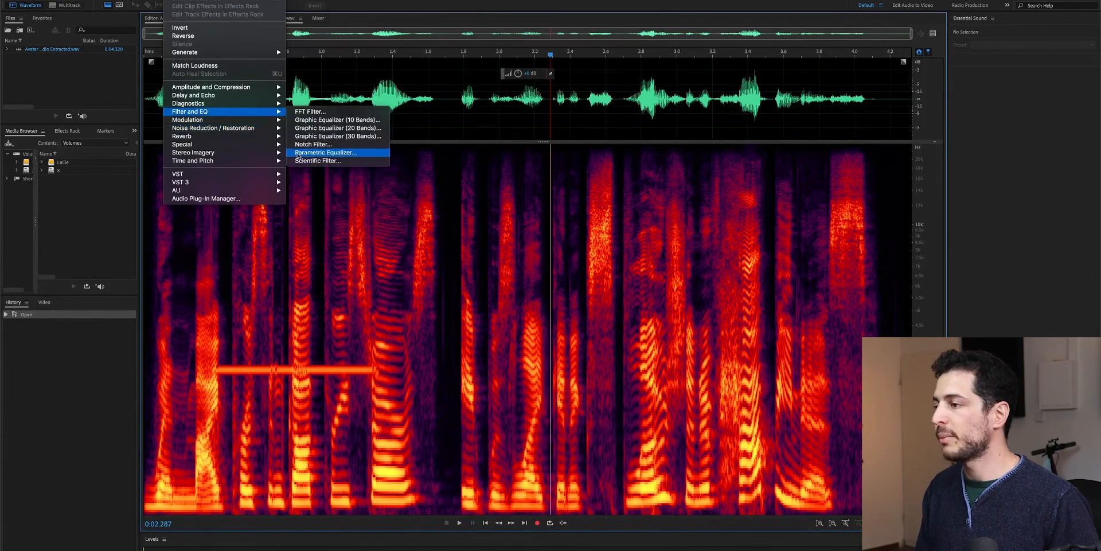
left_click(326, 152)
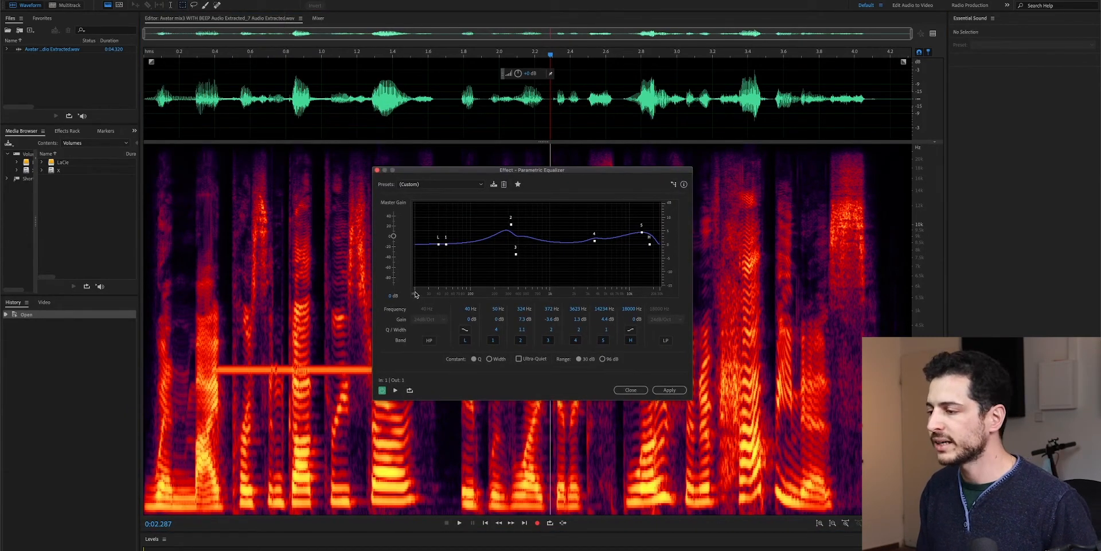
mouse_move(654, 292)
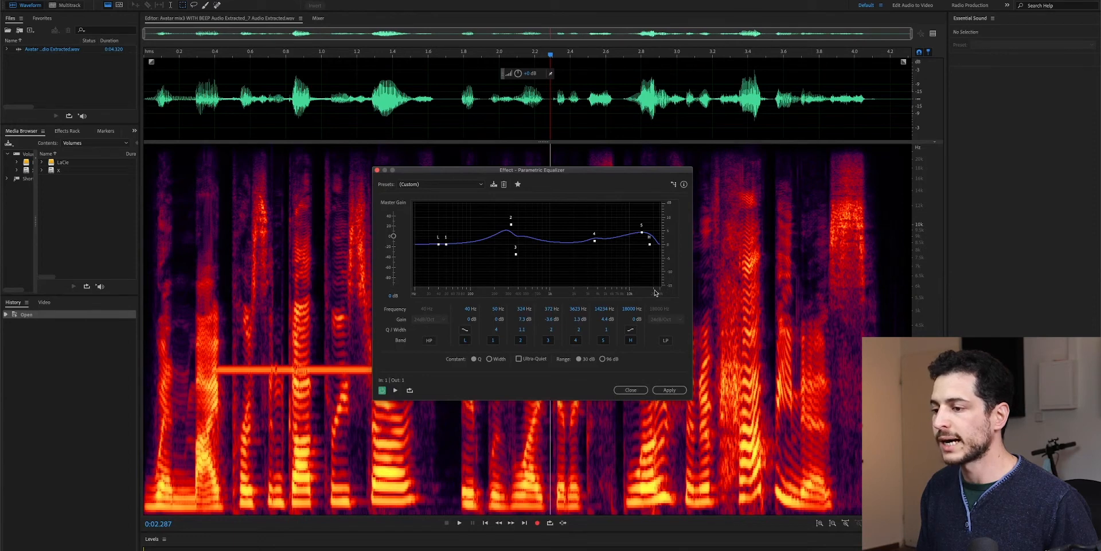
mouse_move(681, 293)
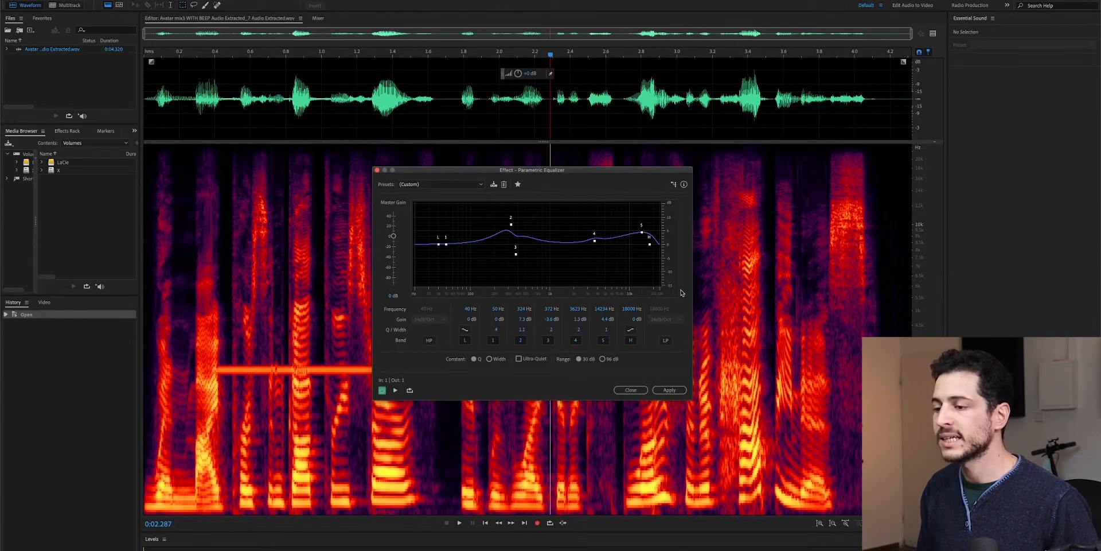
mouse_move(670, 251)
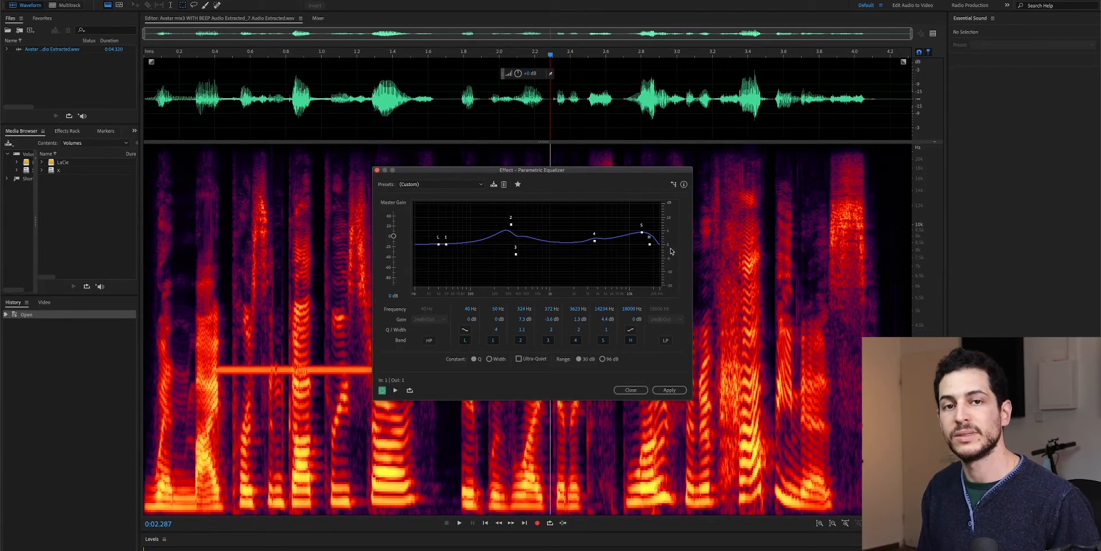
mouse_move(676, 209)
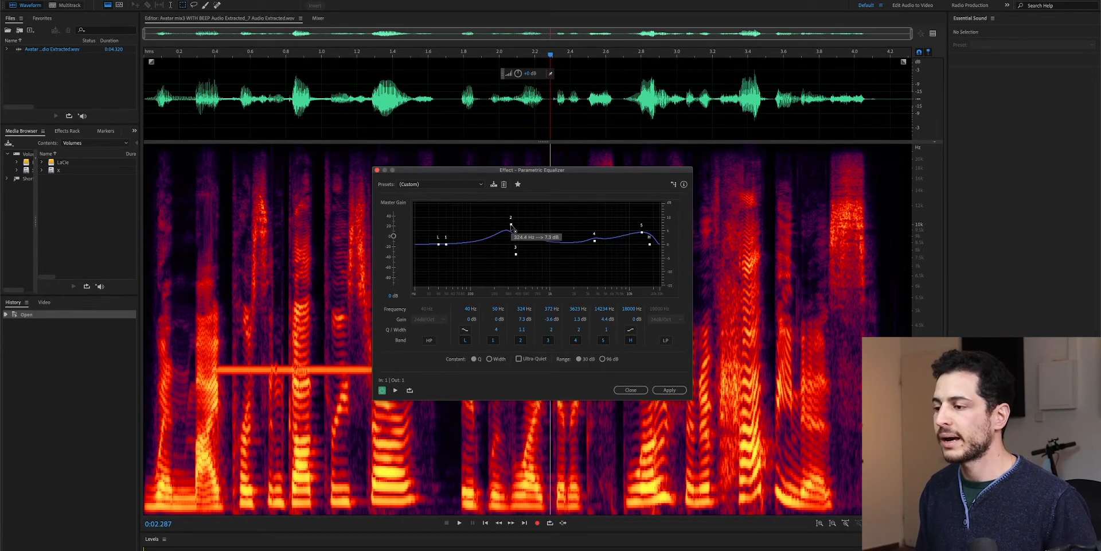
- Try moving EQ band 2 to 4.7 dB at 225 Hz, then close without applying
left_click_drag(512, 226, 492, 232)
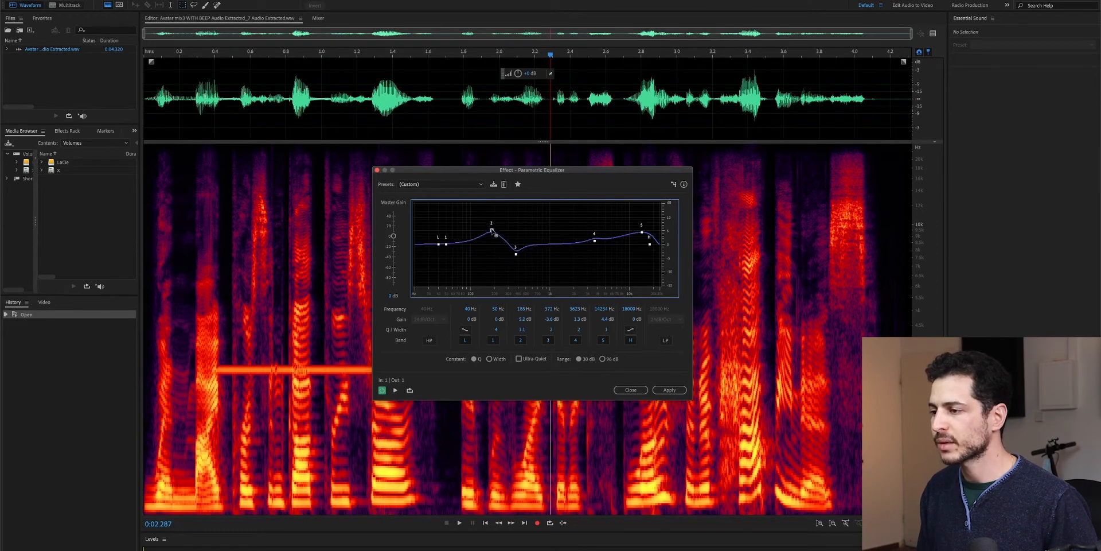
left_click_drag(496, 234, 493, 229)
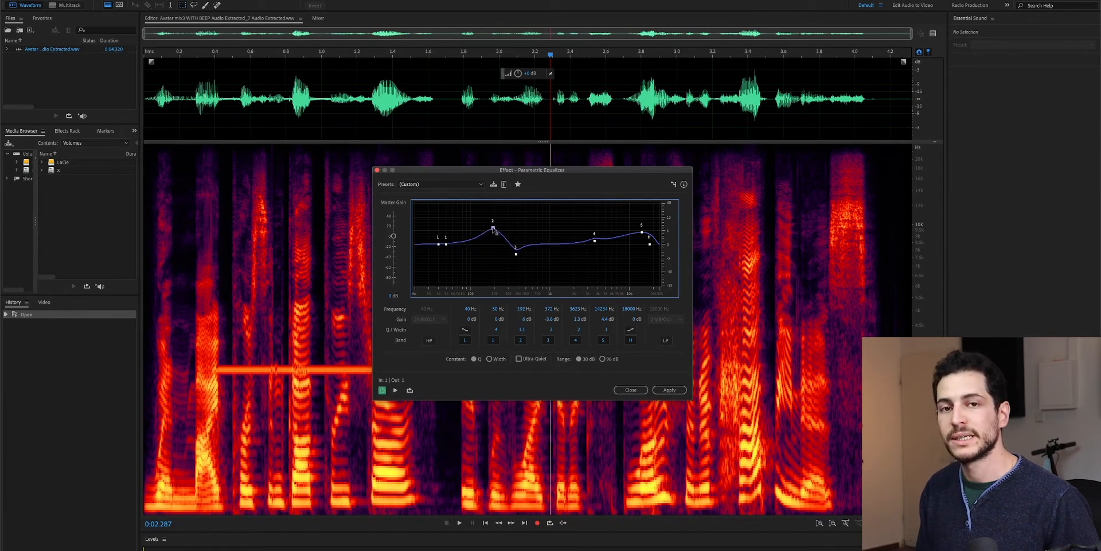
left_click_drag(491, 228, 492, 238)
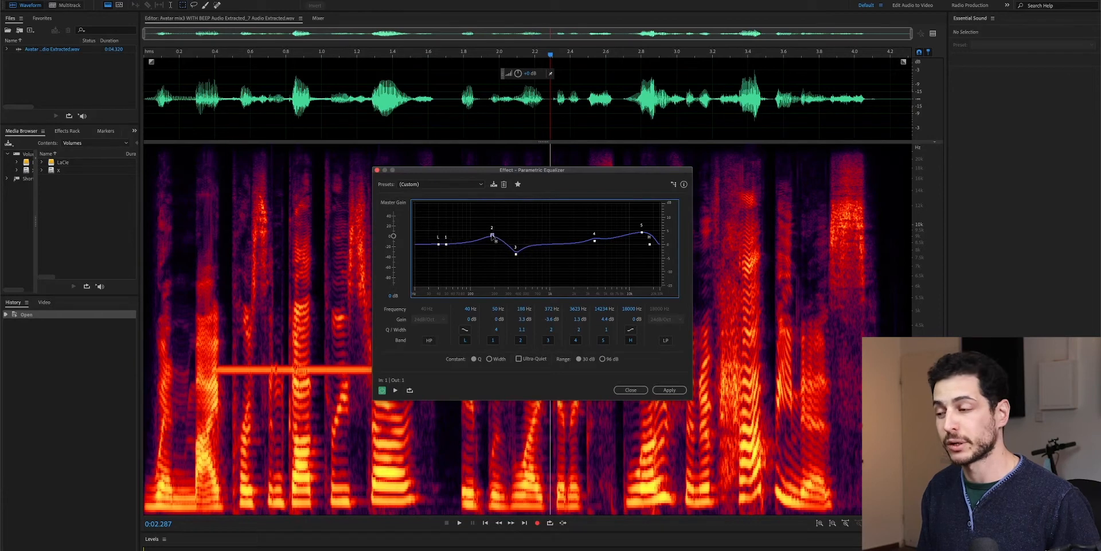
left_click_drag(495, 239, 507, 228)
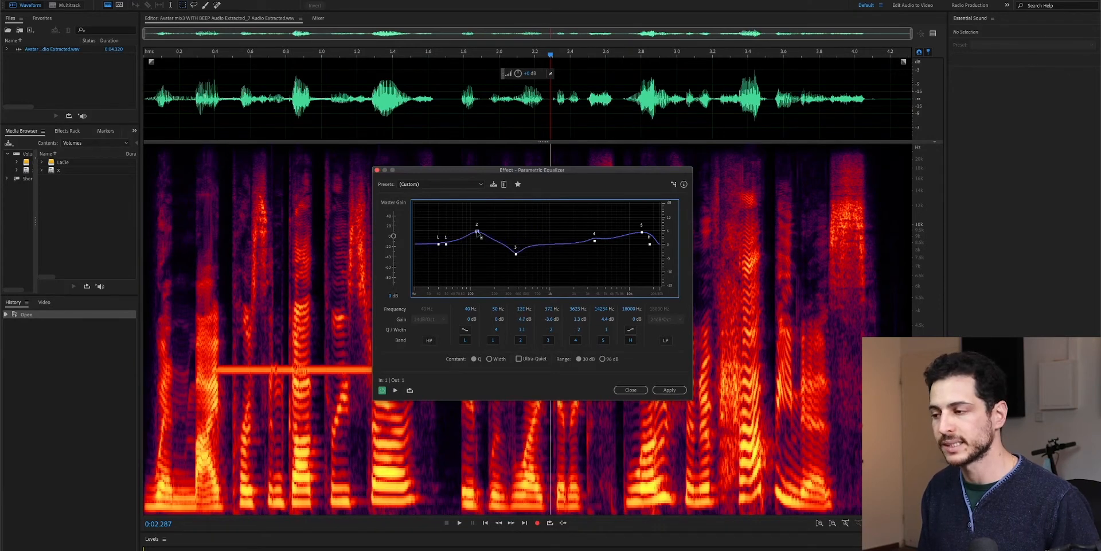
left_click(629, 390)
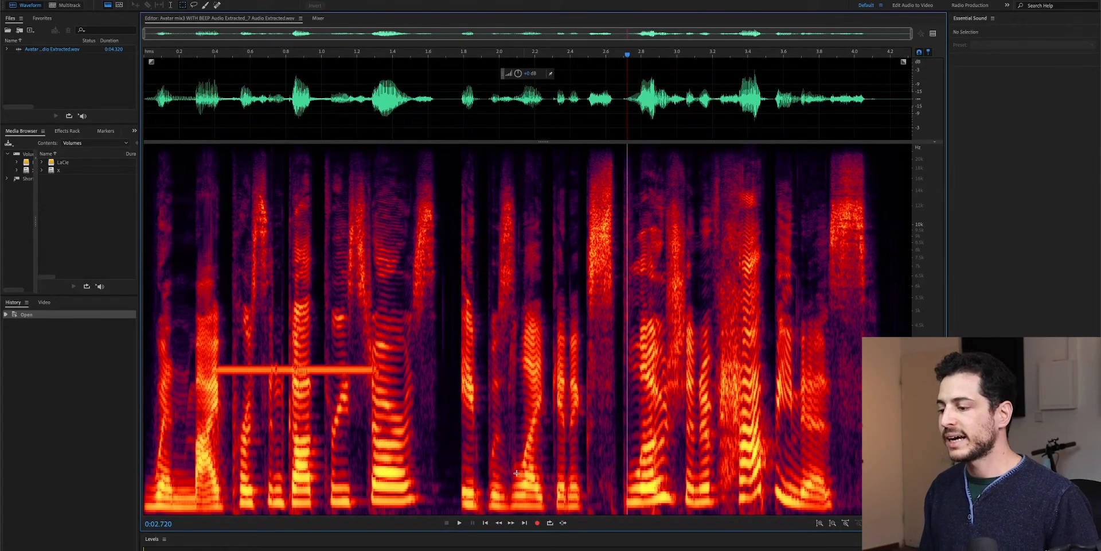
mouse_move(489, 466)
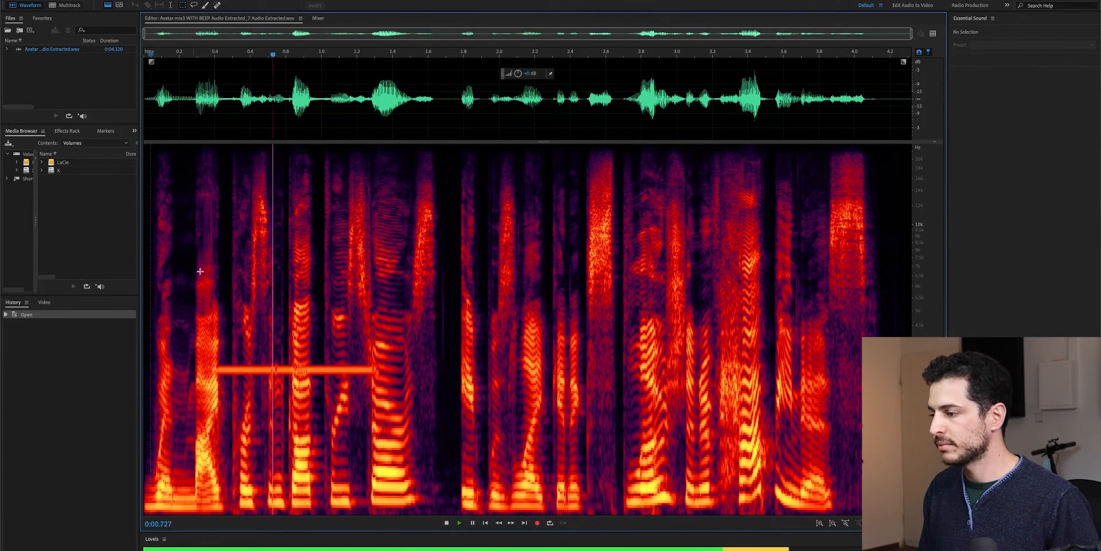
left_click(472, 522)
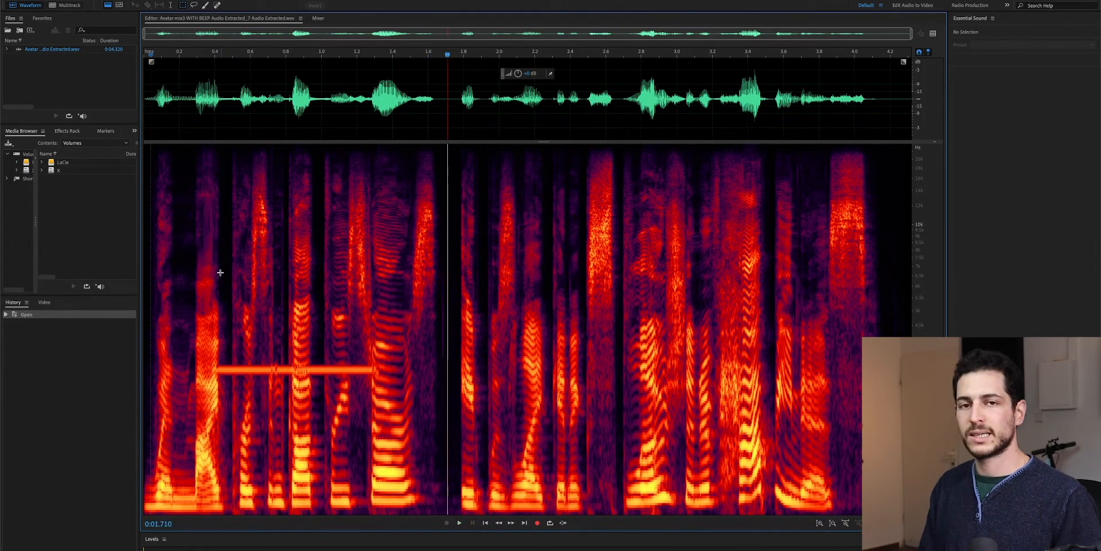
mouse_move(206, 360)
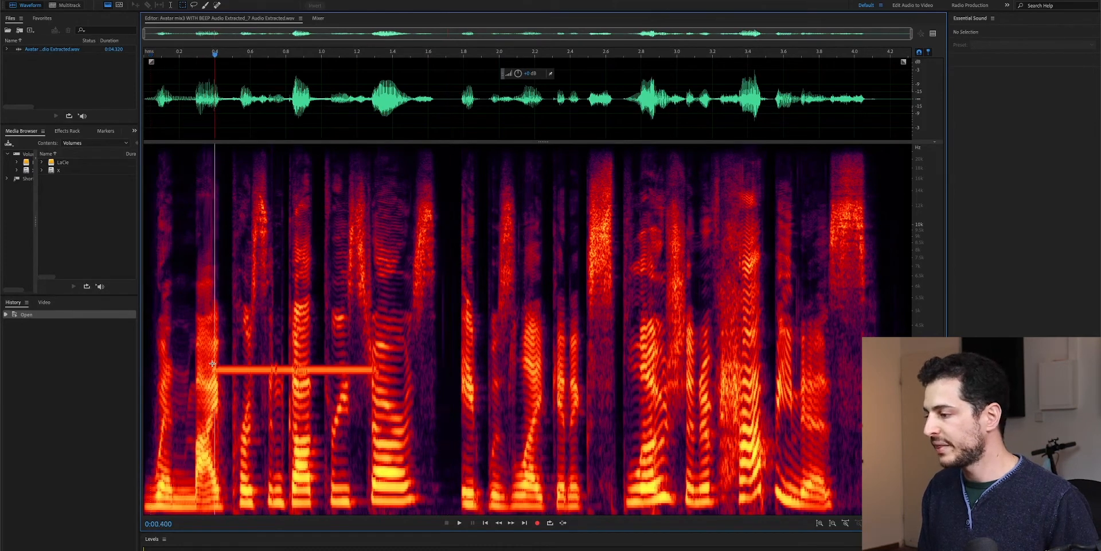
- Marquee-select the horizontal beep line, roughly 0.4 to 1.4 seconds, in the spectrum
left_click_drag(218, 368, 372, 375)
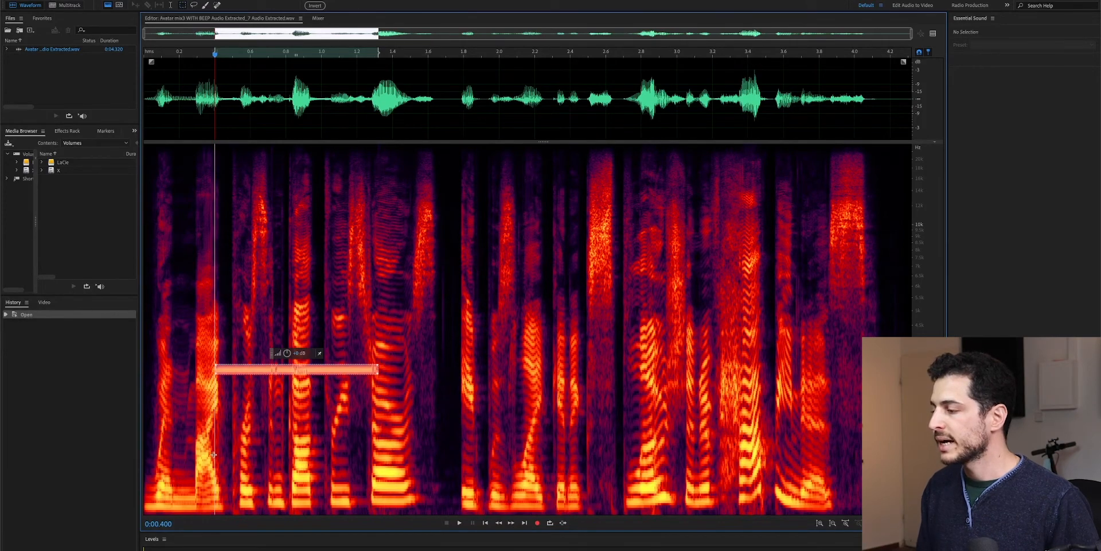
mouse_move(176, 354)
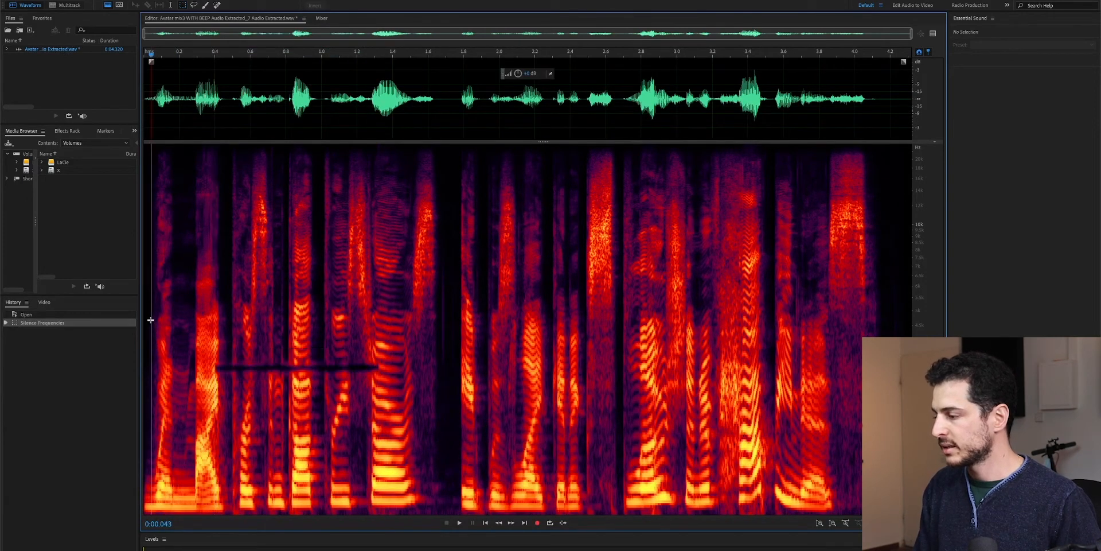
left_click(458, 523)
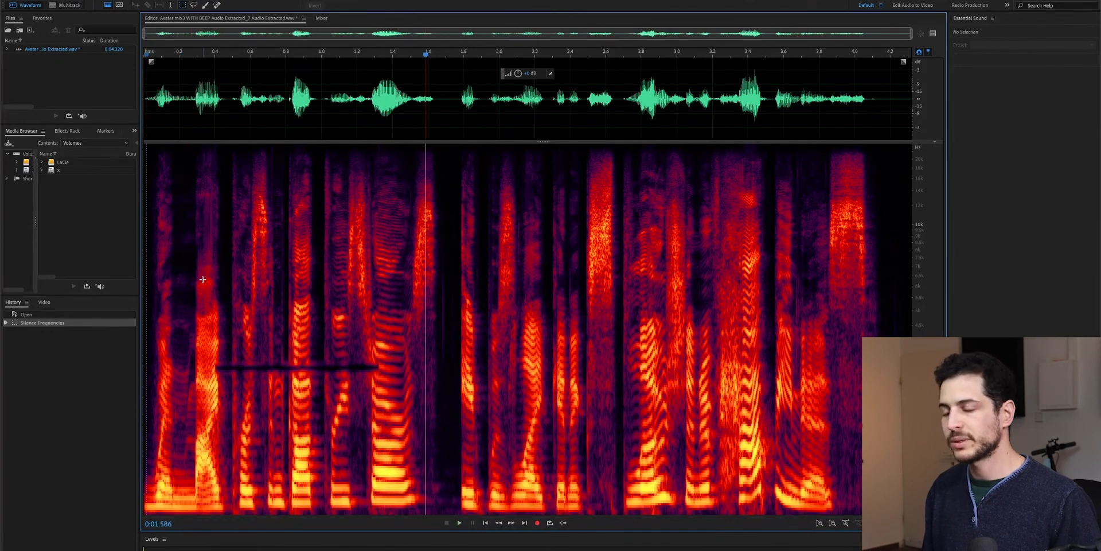
mouse_move(442, 247)
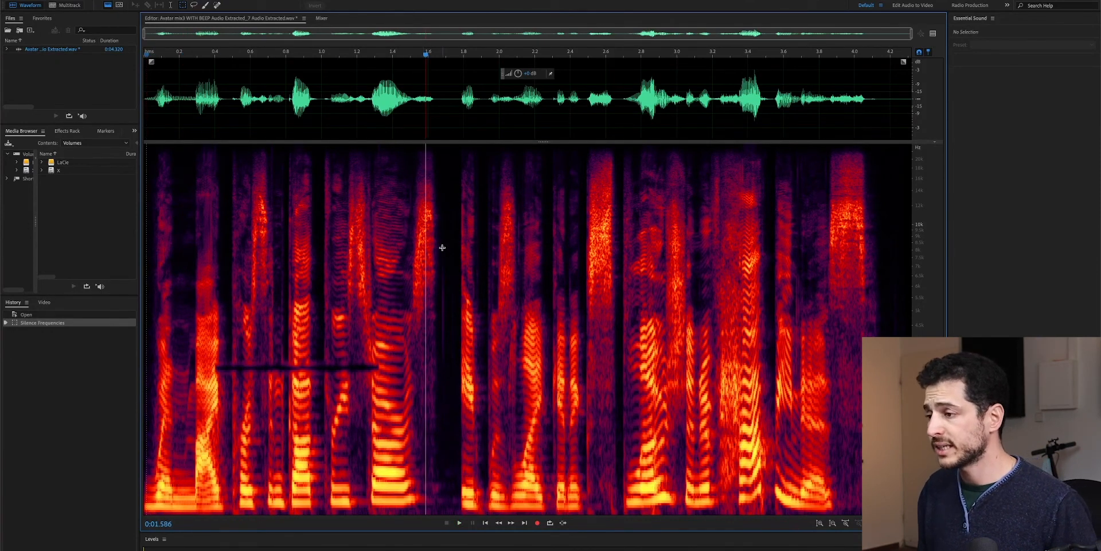